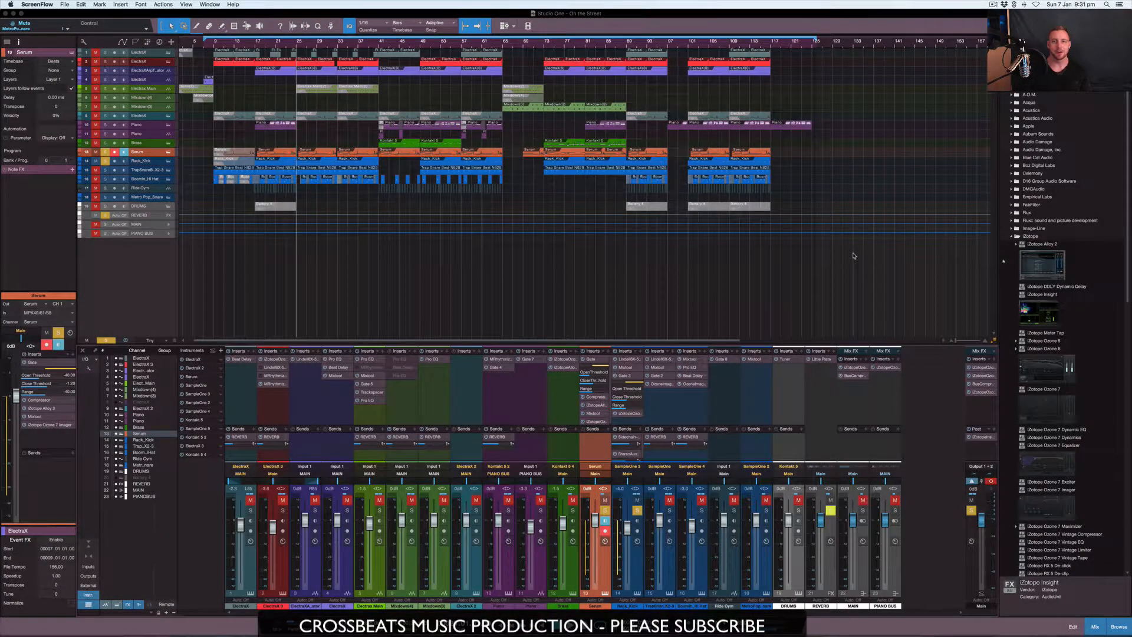
pyautogui.moveTo(781, 264)
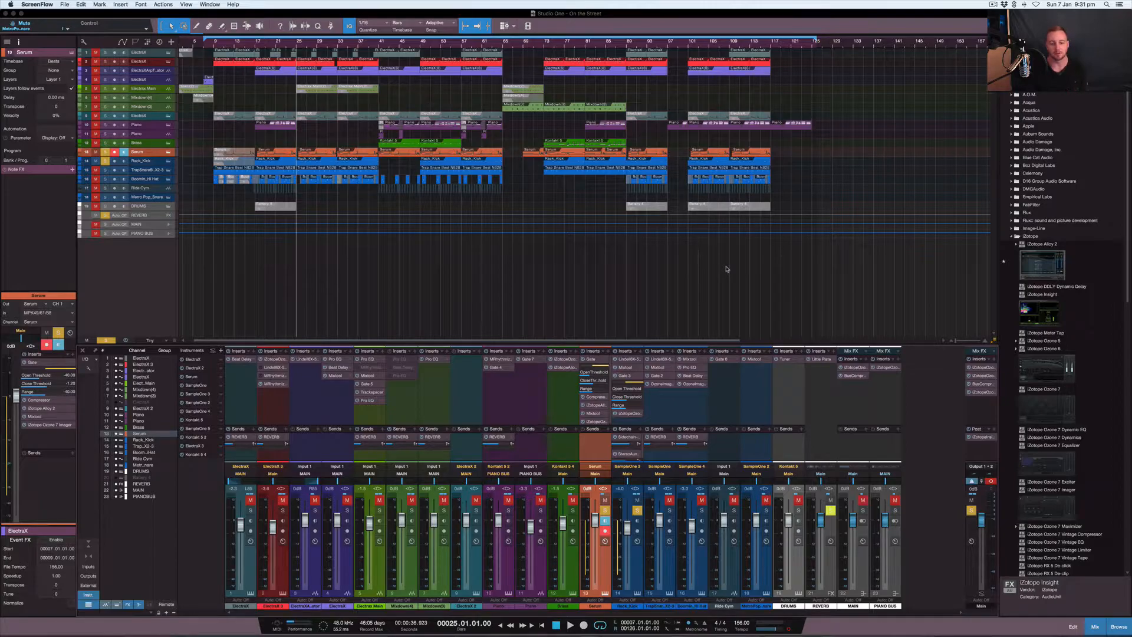
pyautogui.moveTo(722, 270)
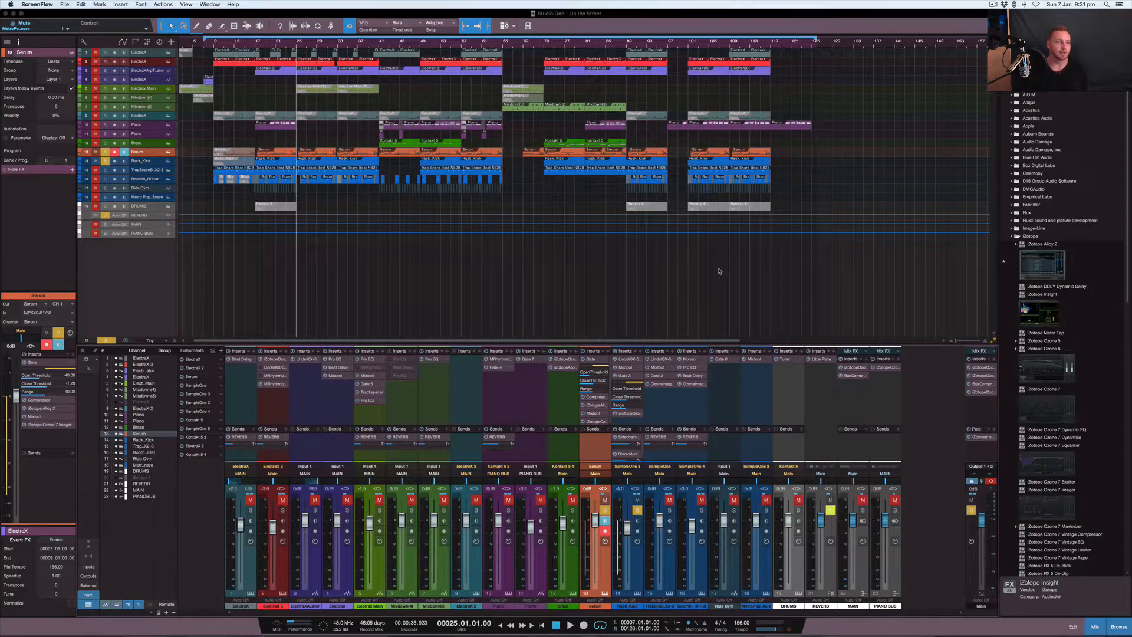
pyautogui.moveTo(712, 273)
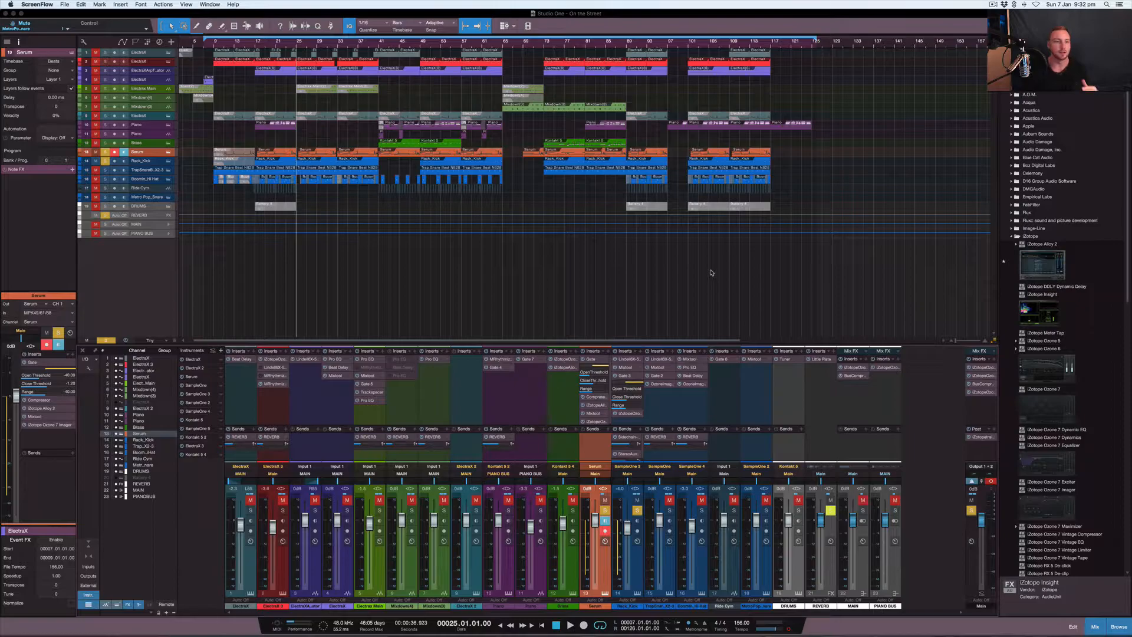
pyautogui.moveTo(635, 276)
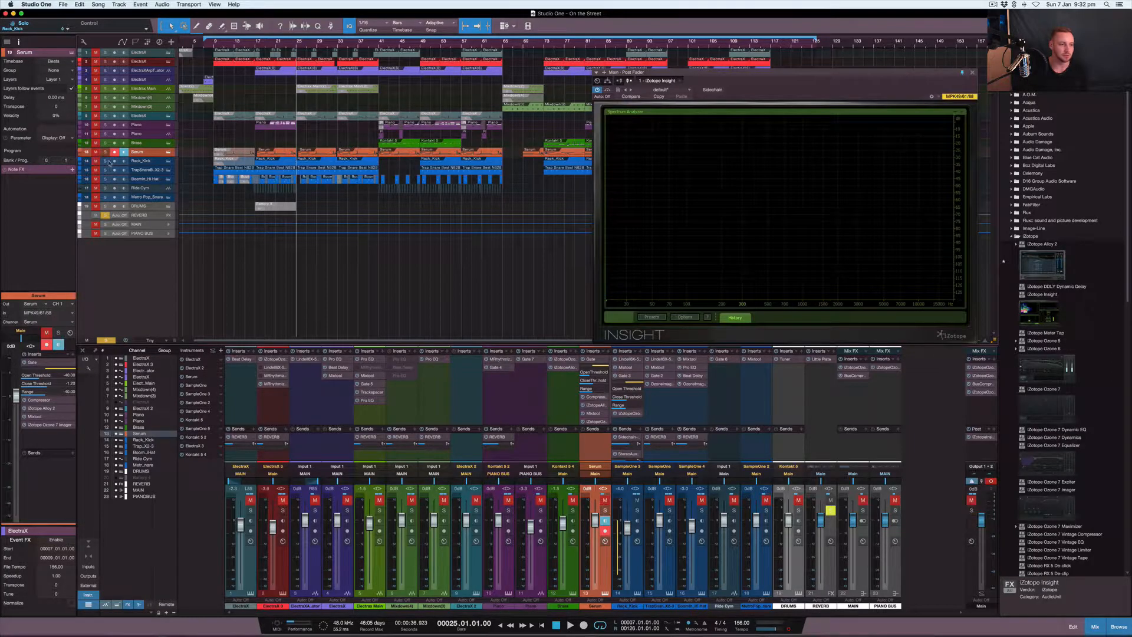
# - Close the Insight spectrum analyser window
pyautogui.click(26, 22)
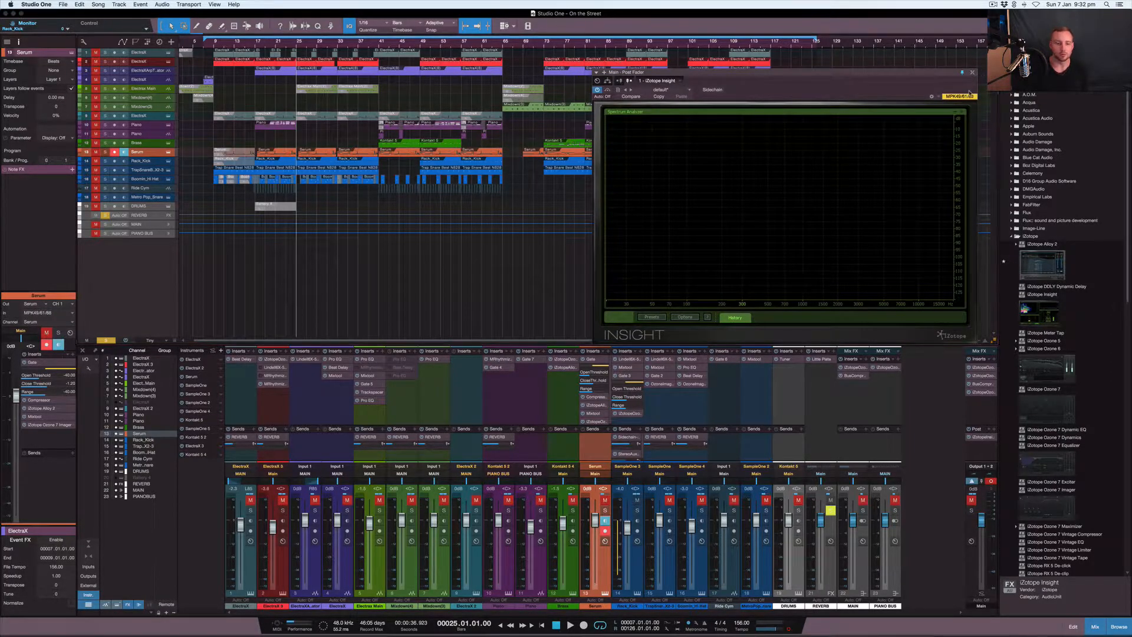
pyautogui.click(972, 72)
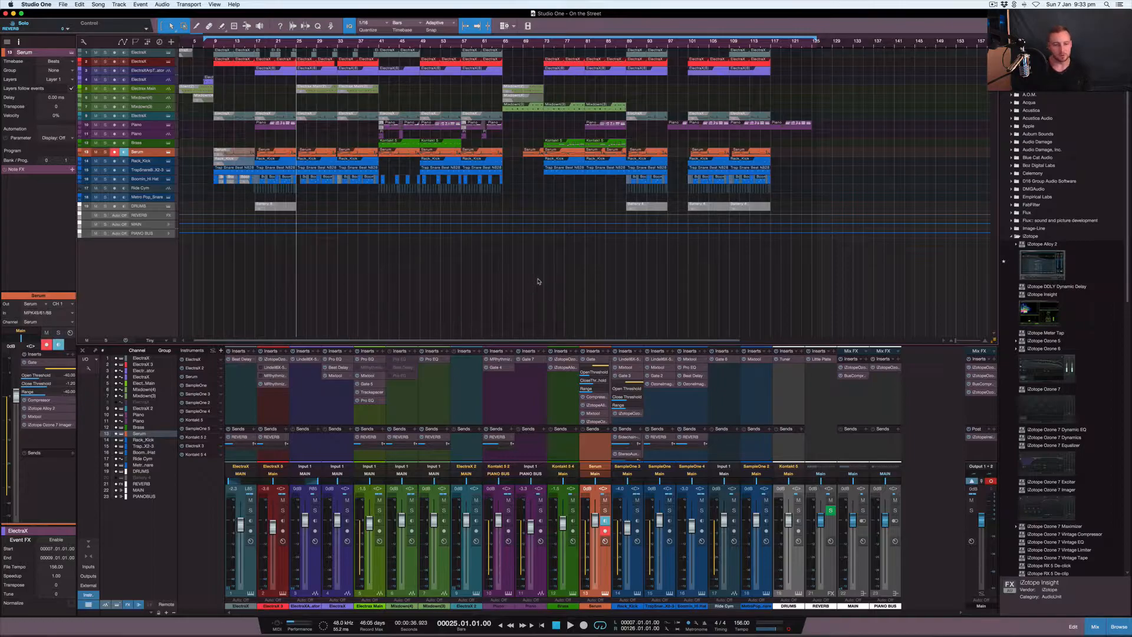
pyautogui.moveTo(561, 275)
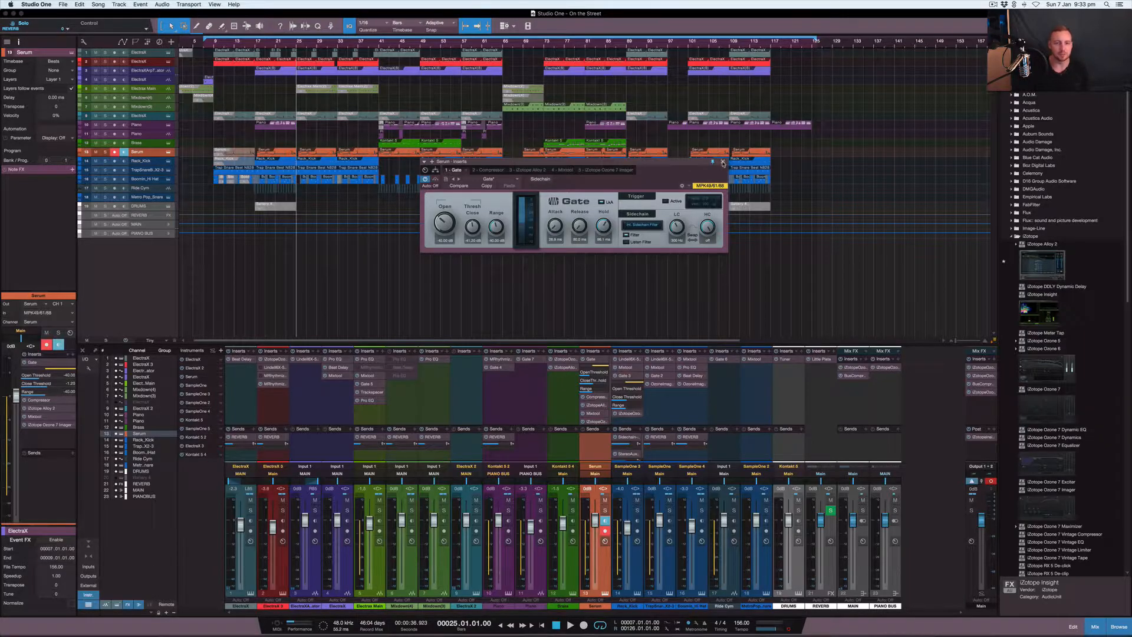
# - Close the Serum track's Gate plugin window
pyautogui.click(722, 161)
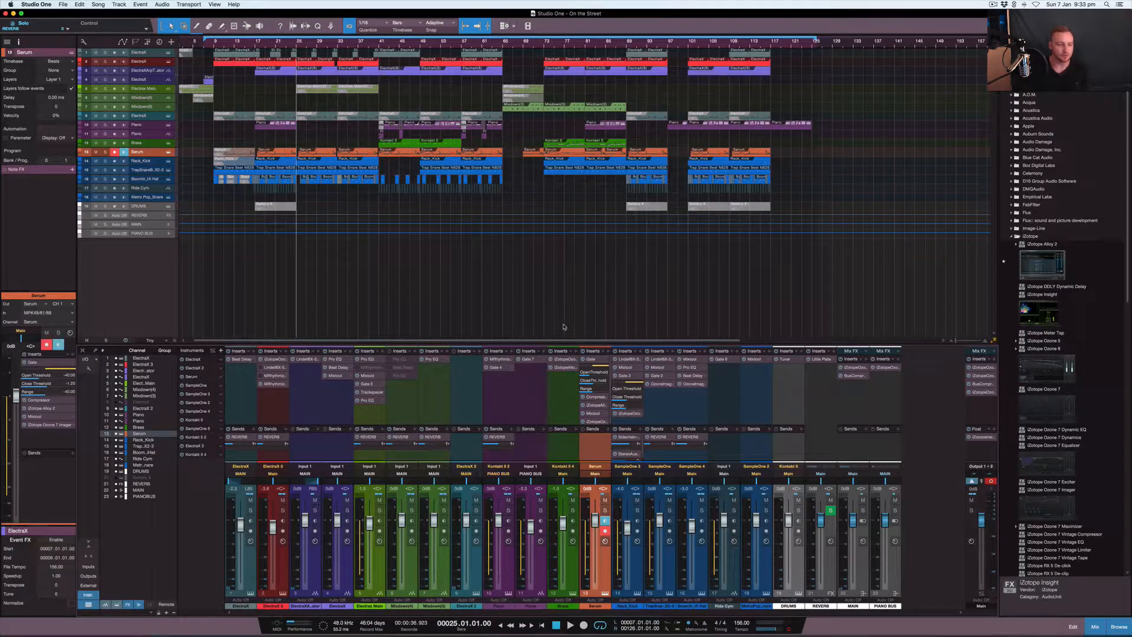
pyautogui.moveTo(543, 329)
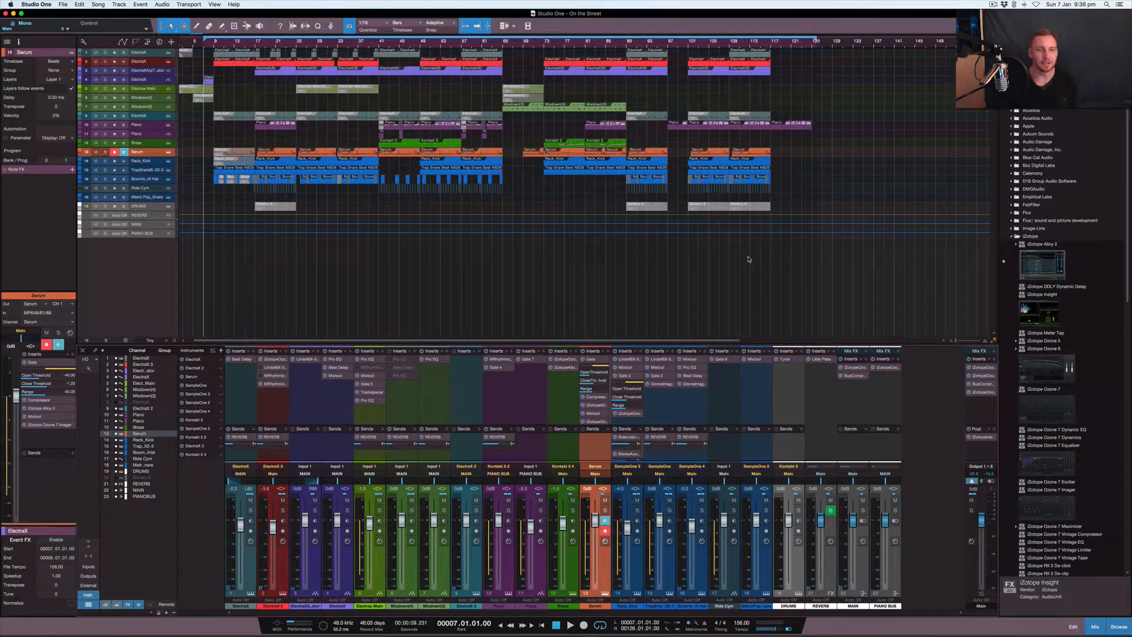
pyautogui.moveTo(643, 292)
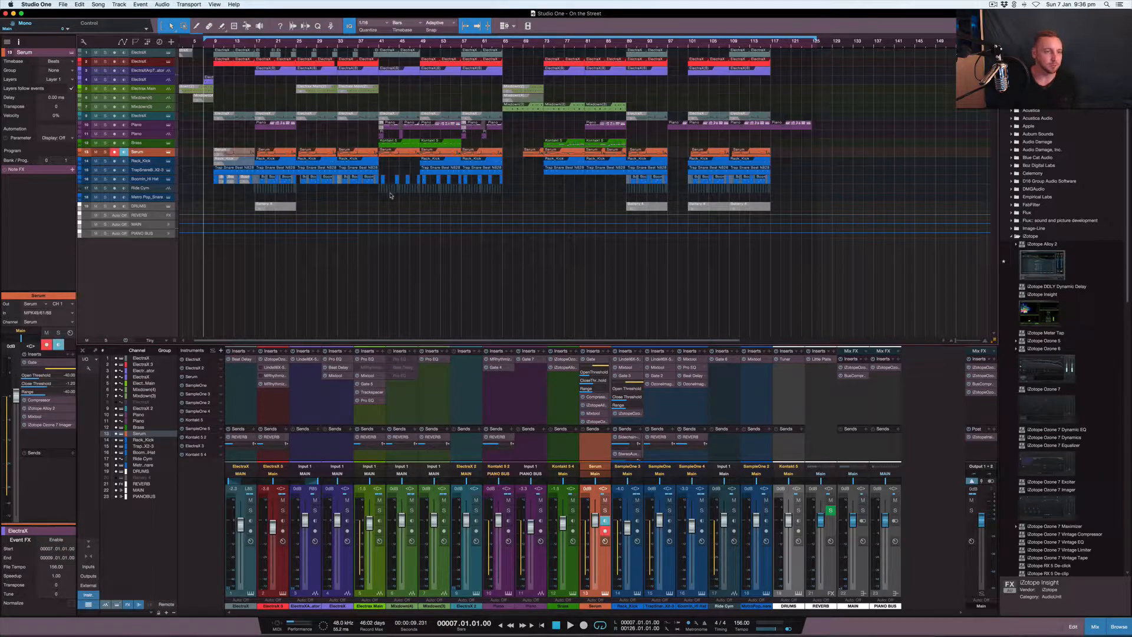
pyautogui.moveTo(676, 245)
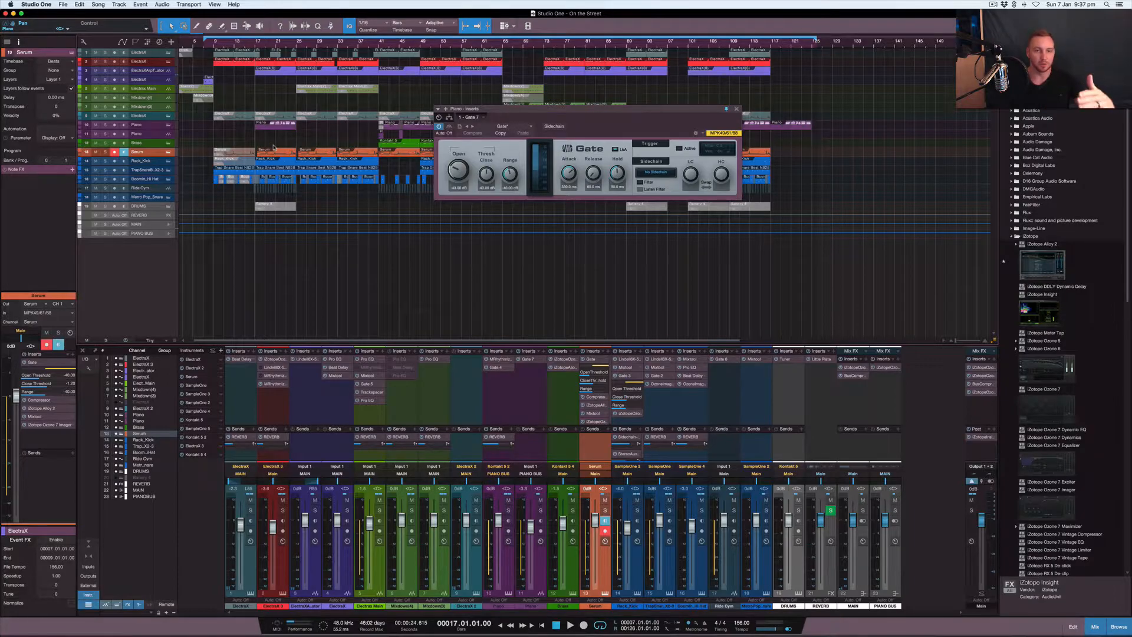
pyautogui.moveTo(291, 112)
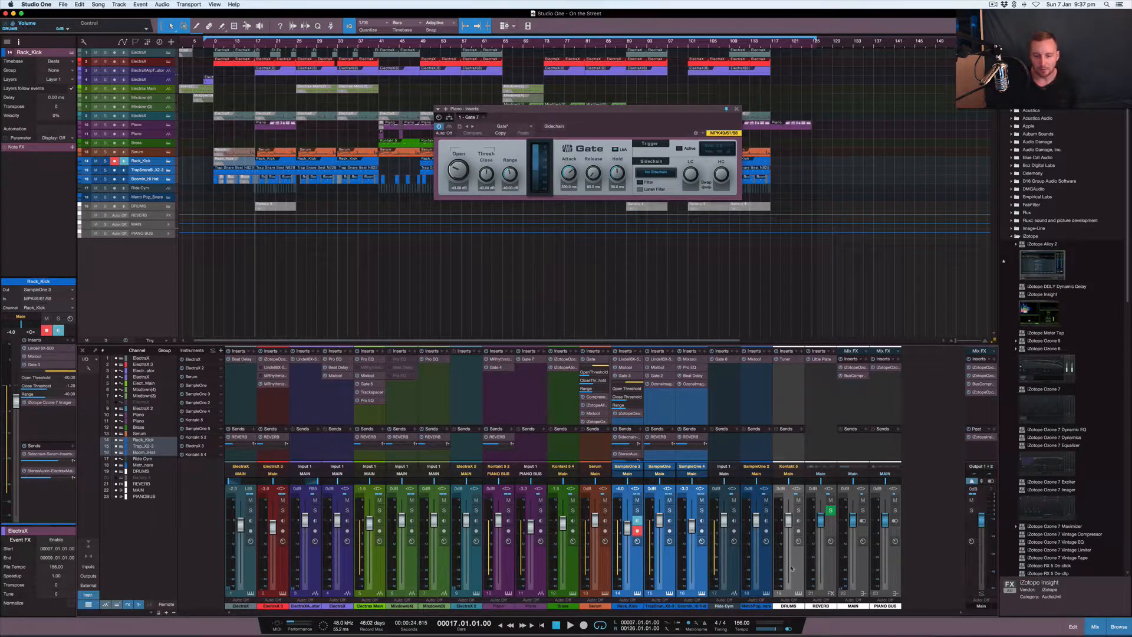
pyautogui.click(144, 471)
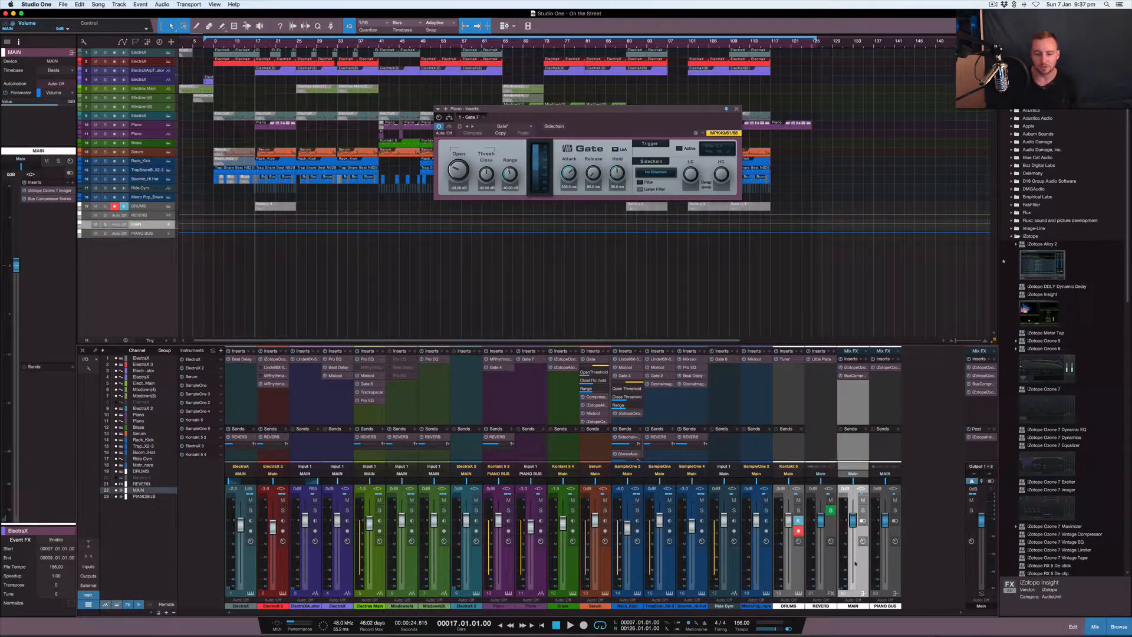
pyautogui.click(141, 483)
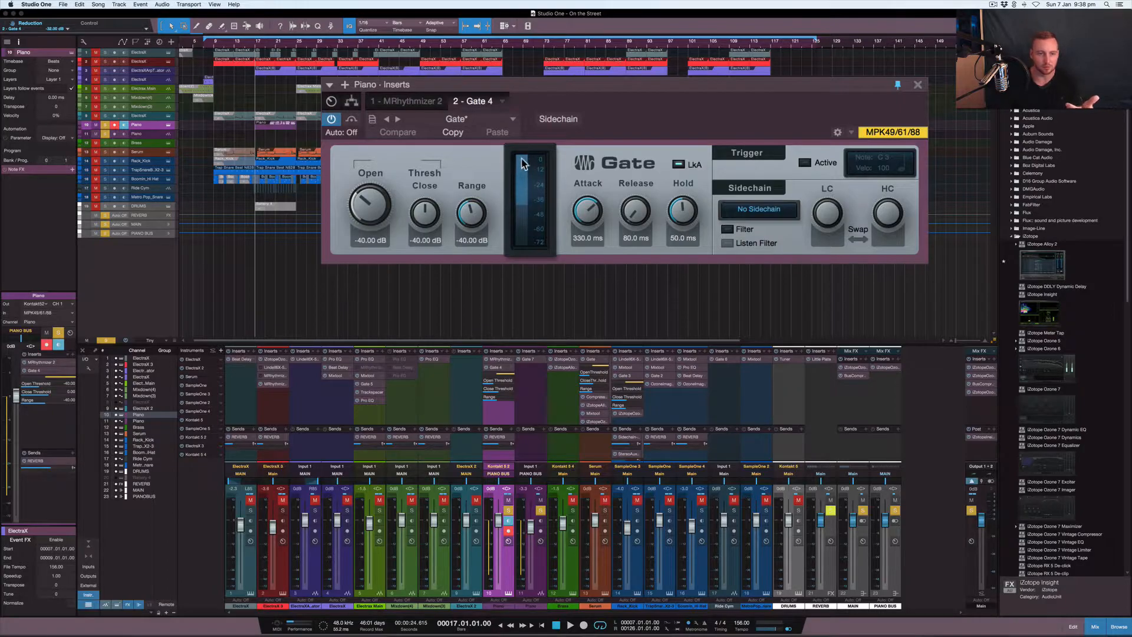
pyautogui.click(569, 625)
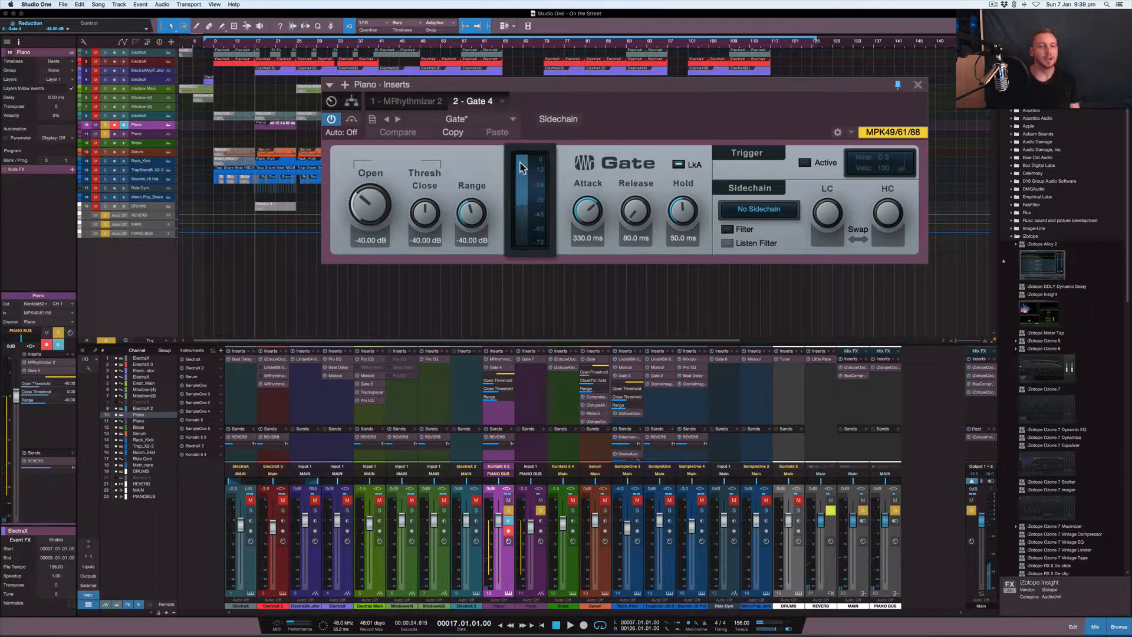
pyautogui.moveTo(503, 197)
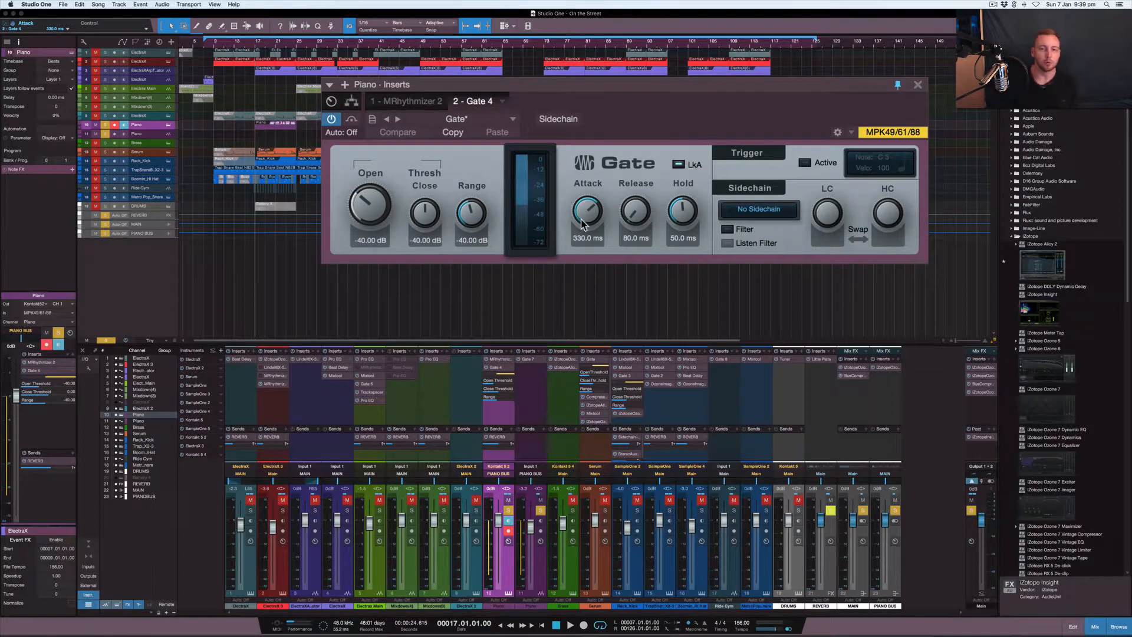
pyautogui.moveTo(682, 211)
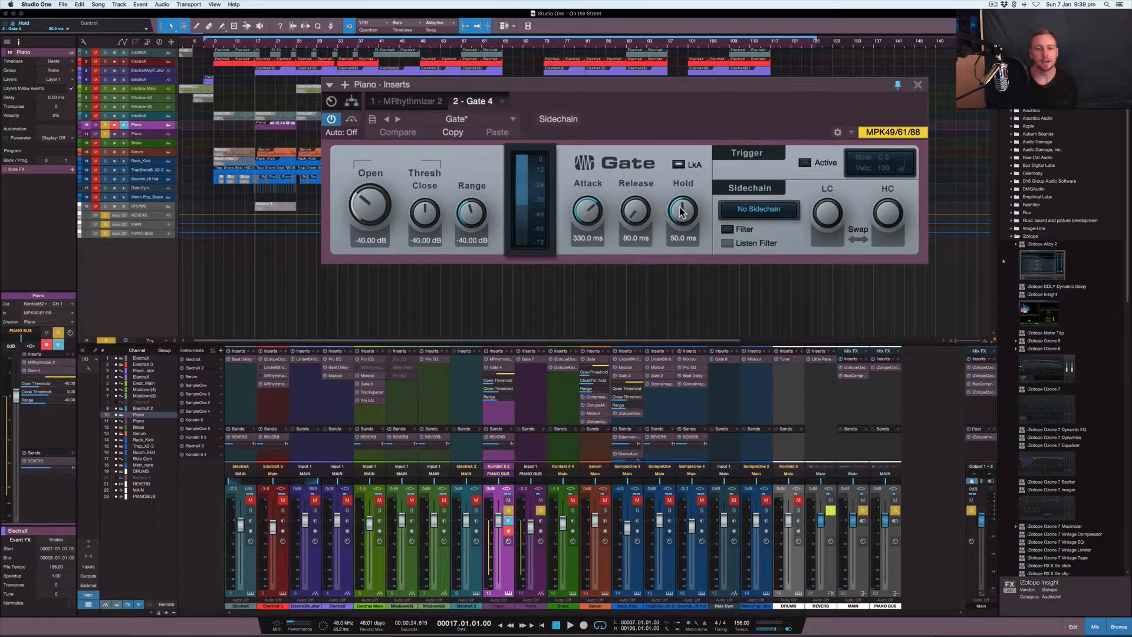
pyautogui.moveTo(682, 220)
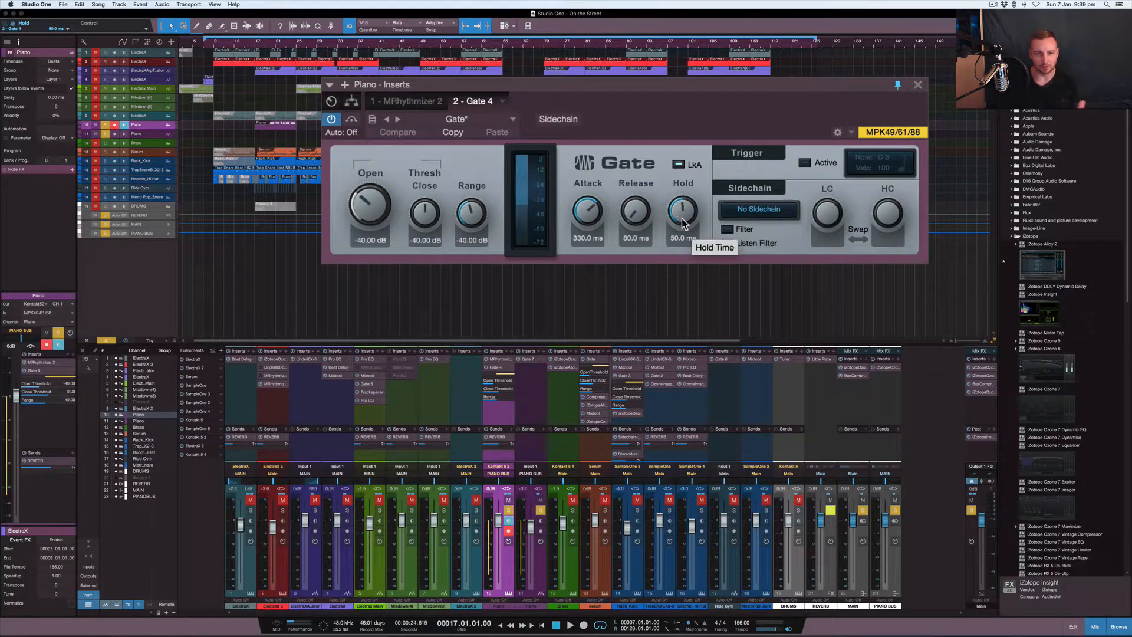
pyautogui.moveTo(636, 224)
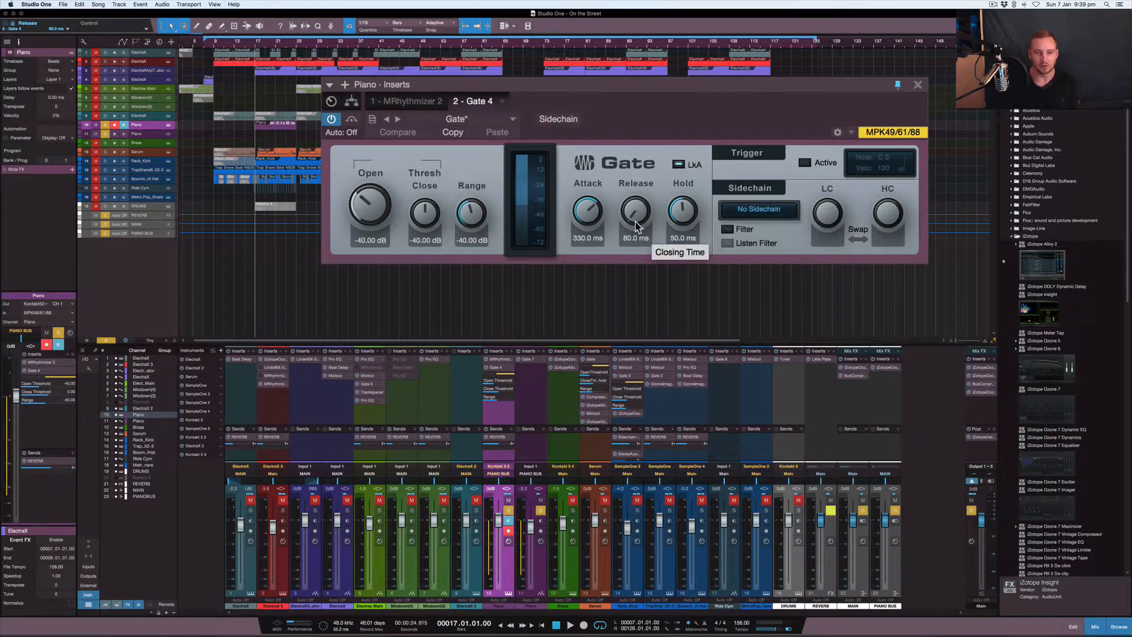
pyautogui.moveTo(624, 220)
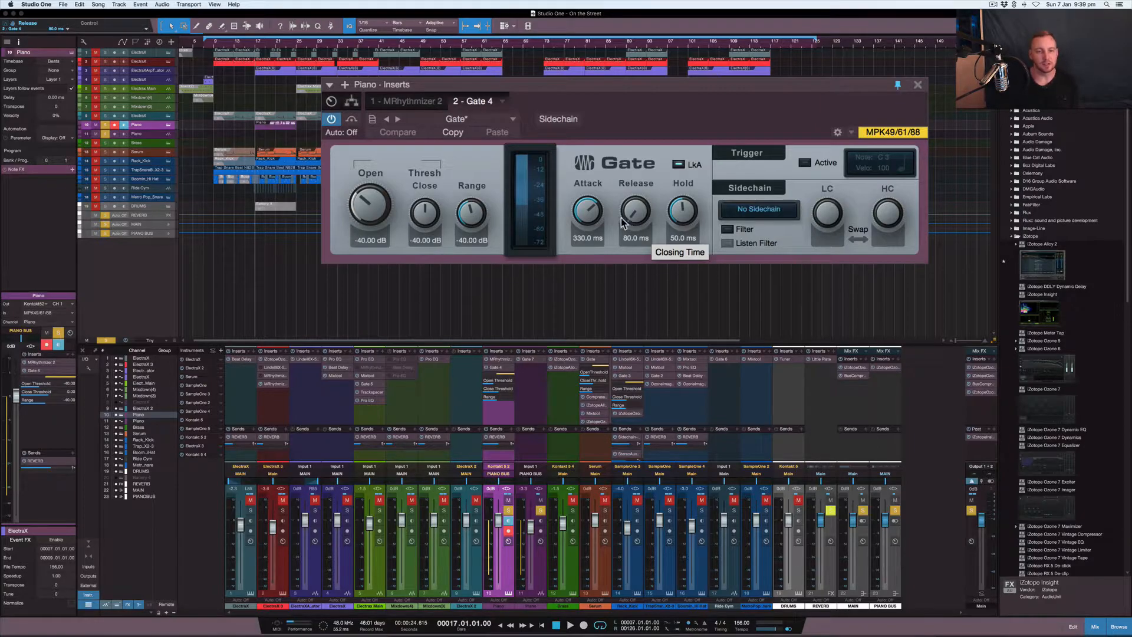
pyautogui.moveTo(587, 210)
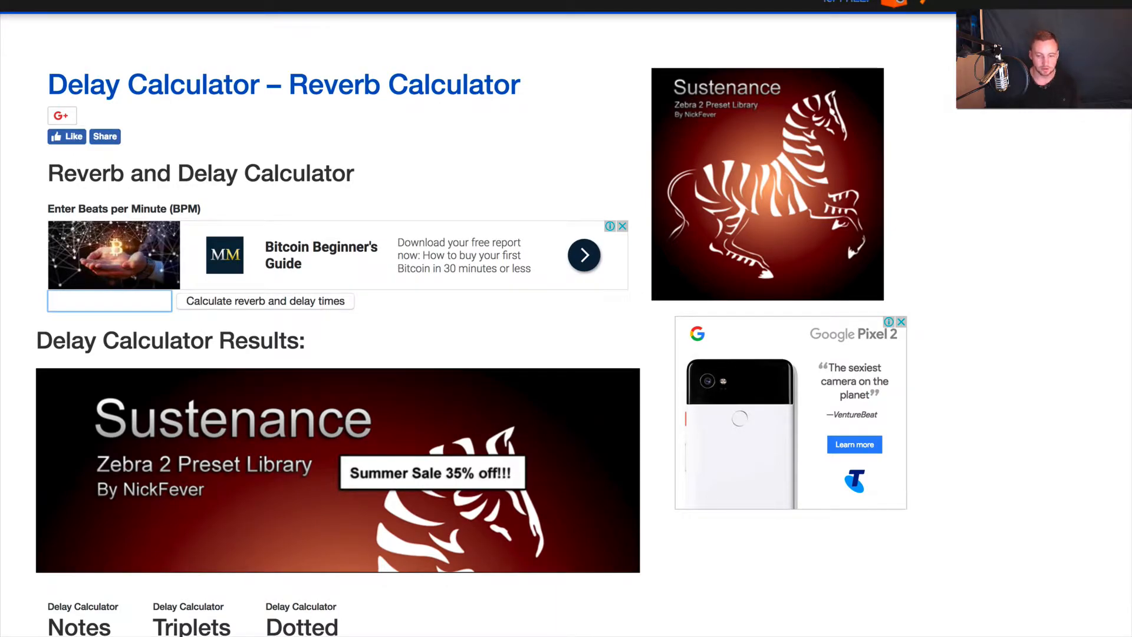
# - Calculate delay times for 156 BPM and pick out the 1/16 note delay of 96.16 ms
pyautogui.write('156')
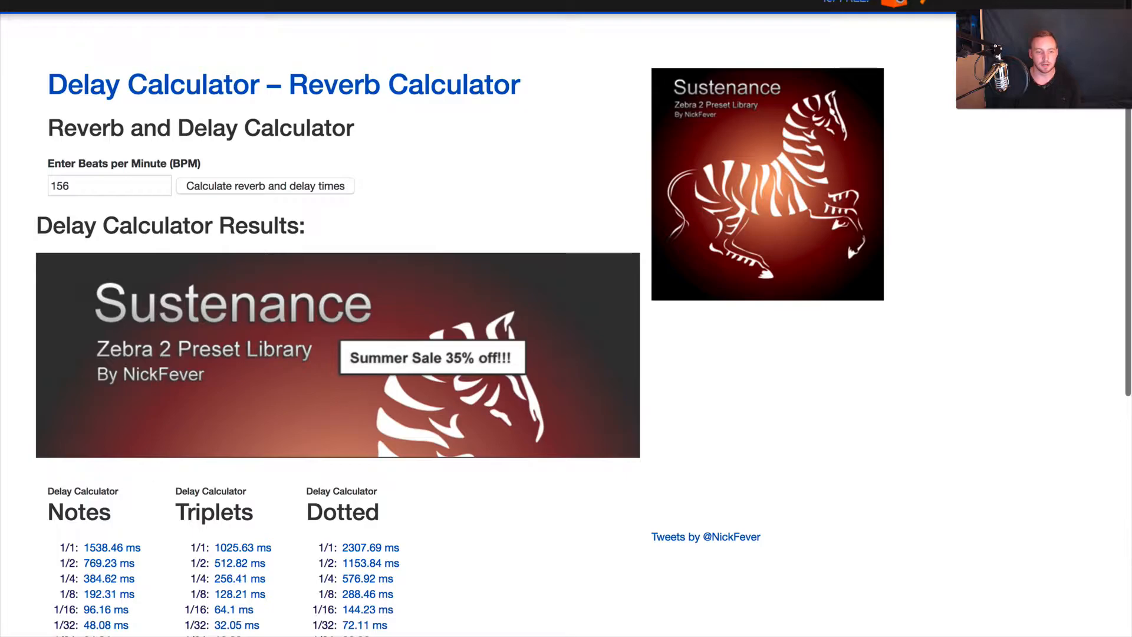
pyautogui.scroll(-3)
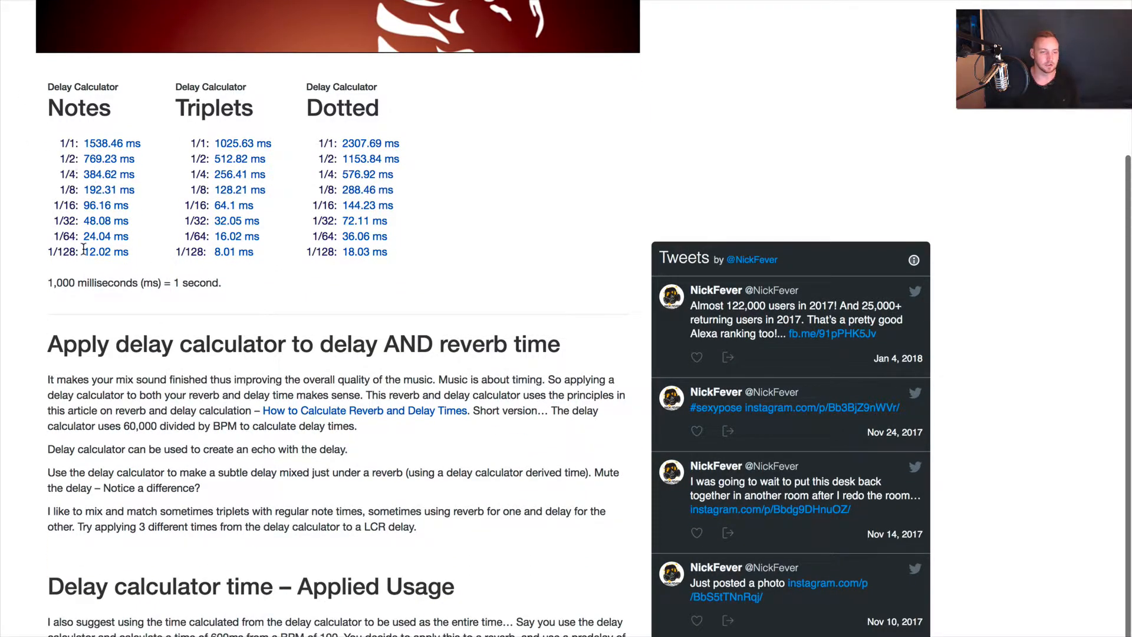
pyautogui.moveTo(62, 234)
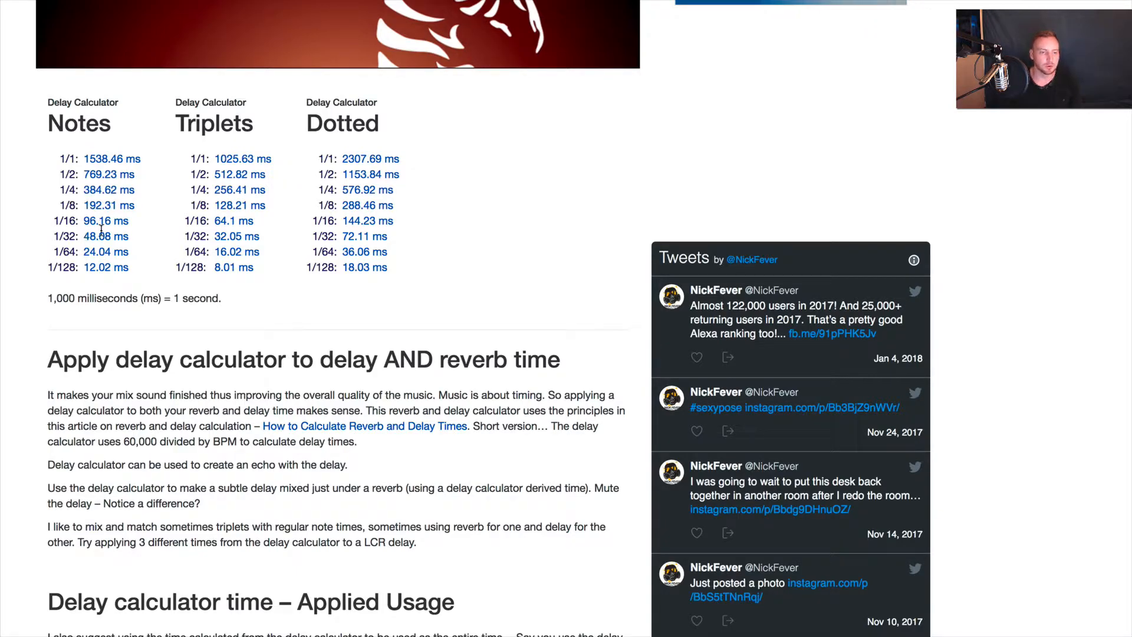
pyautogui.doubleClick(106, 220)
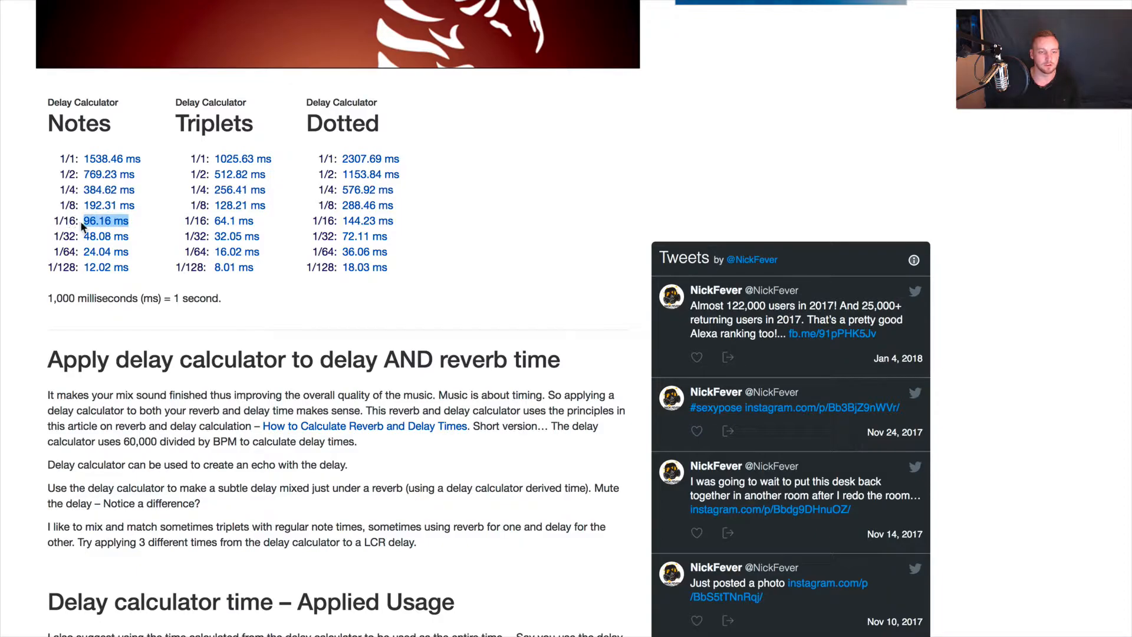
pyautogui.moveTo(68, 189)
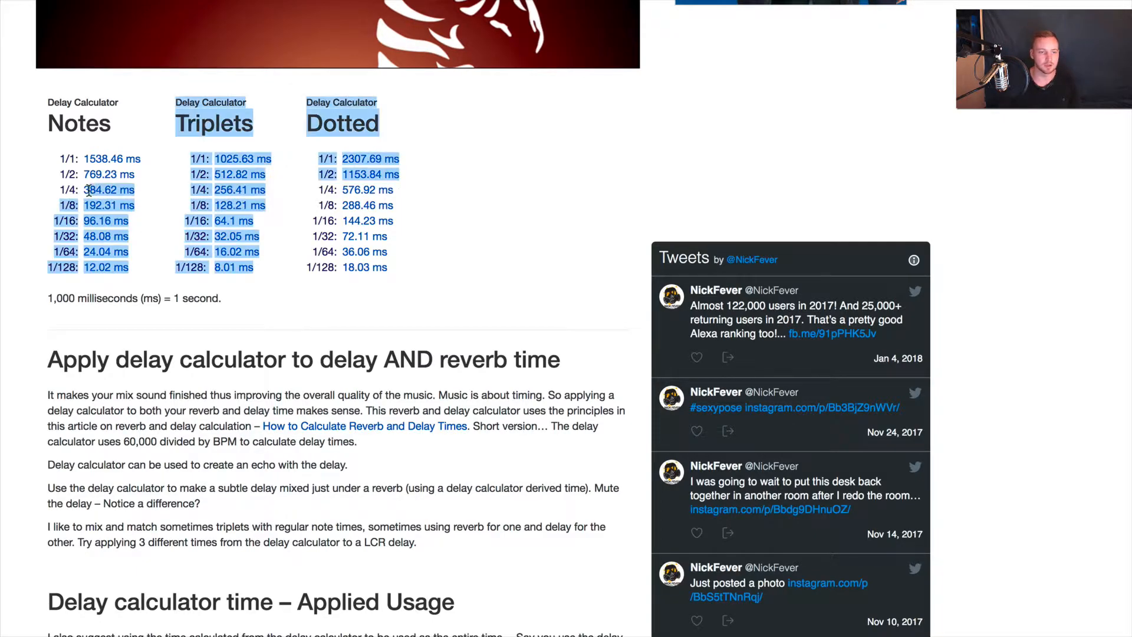
pyautogui.click(160, 205)
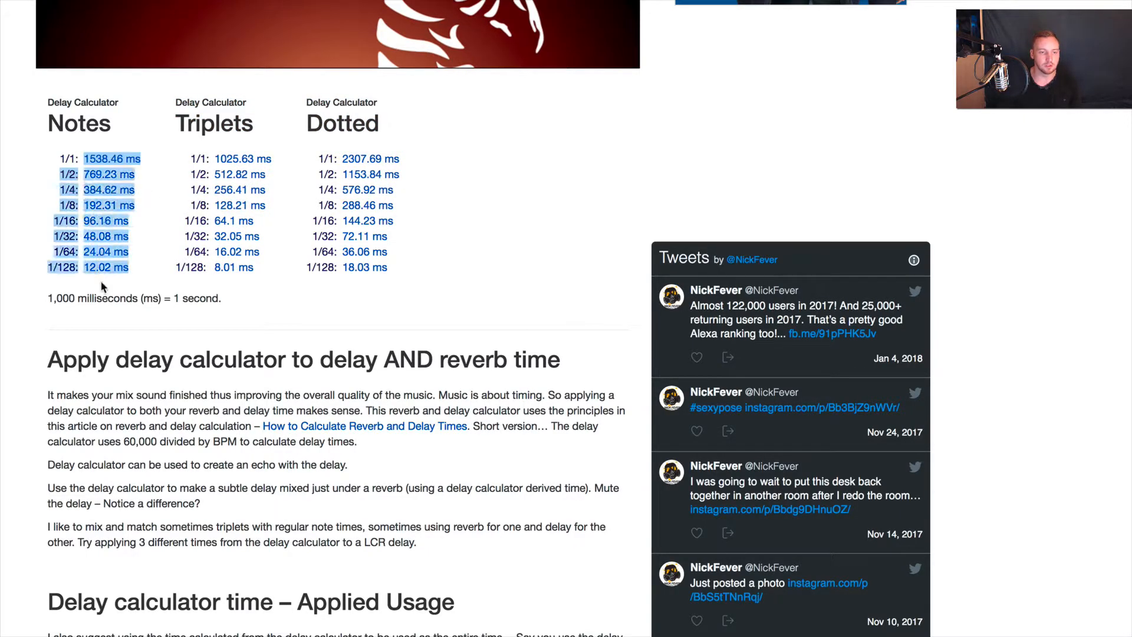
pyautogui.moveTo(62, 159)
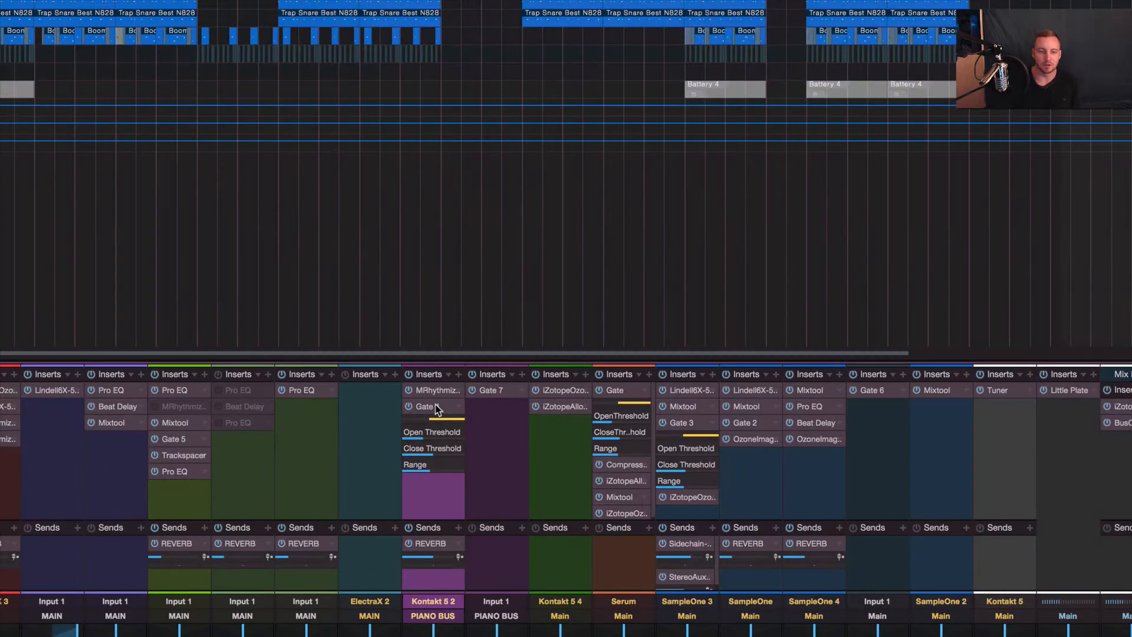
# - Reopen Gate 4 on the Piano channel to show its attack, release and hold
pyautogui.doubleClick(424, 406)
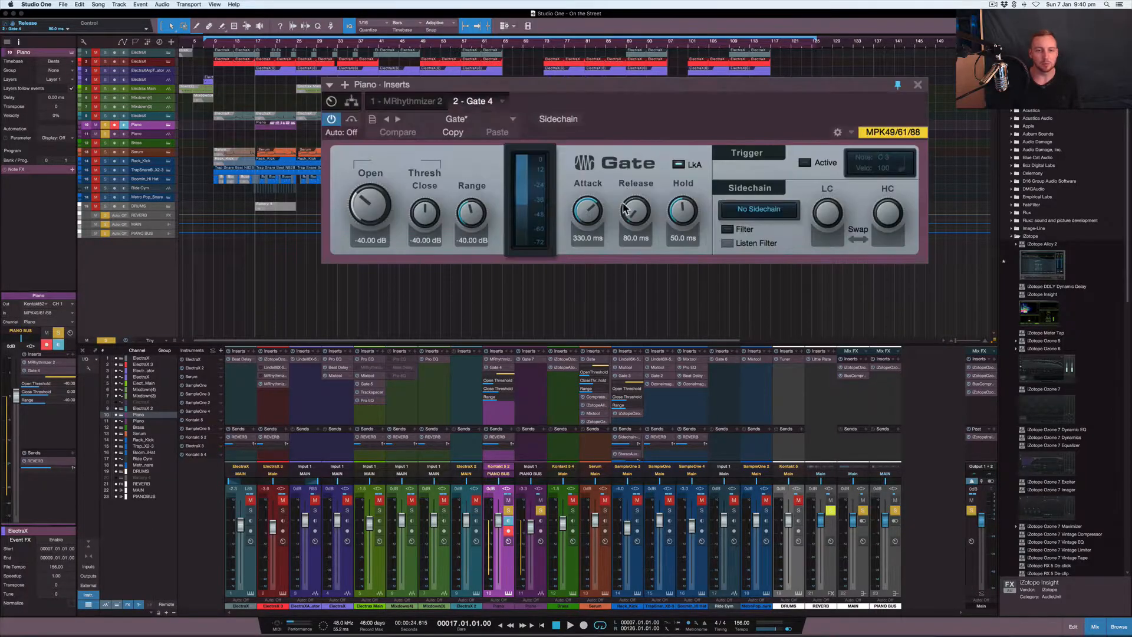
pyautogui.moveTo(635, 213)
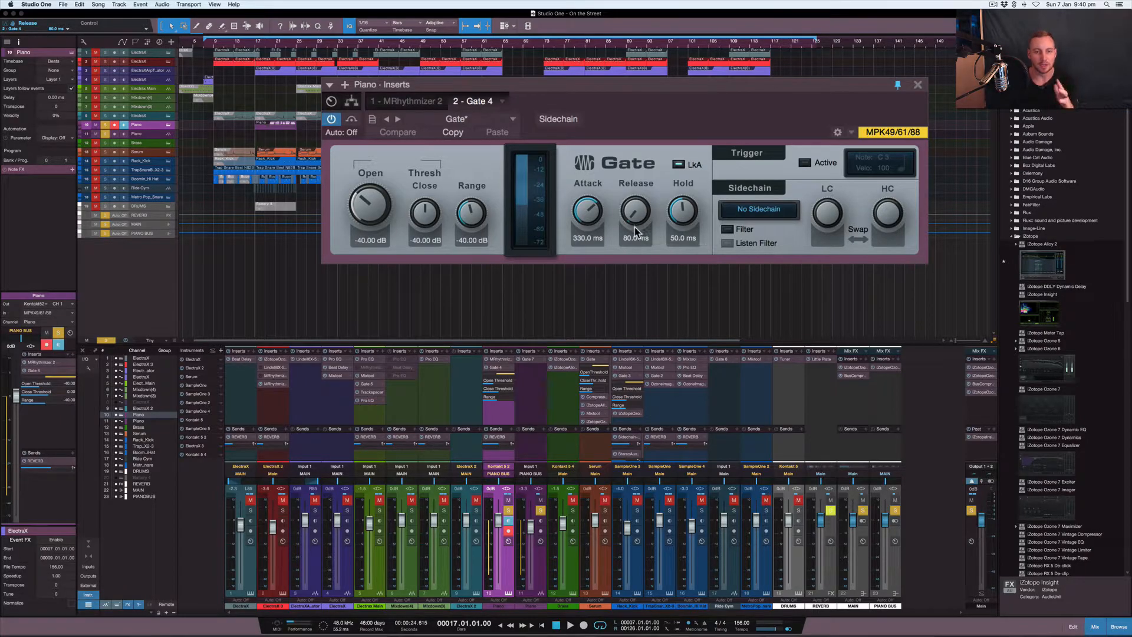
pyautogui.moveTo(691, 209)
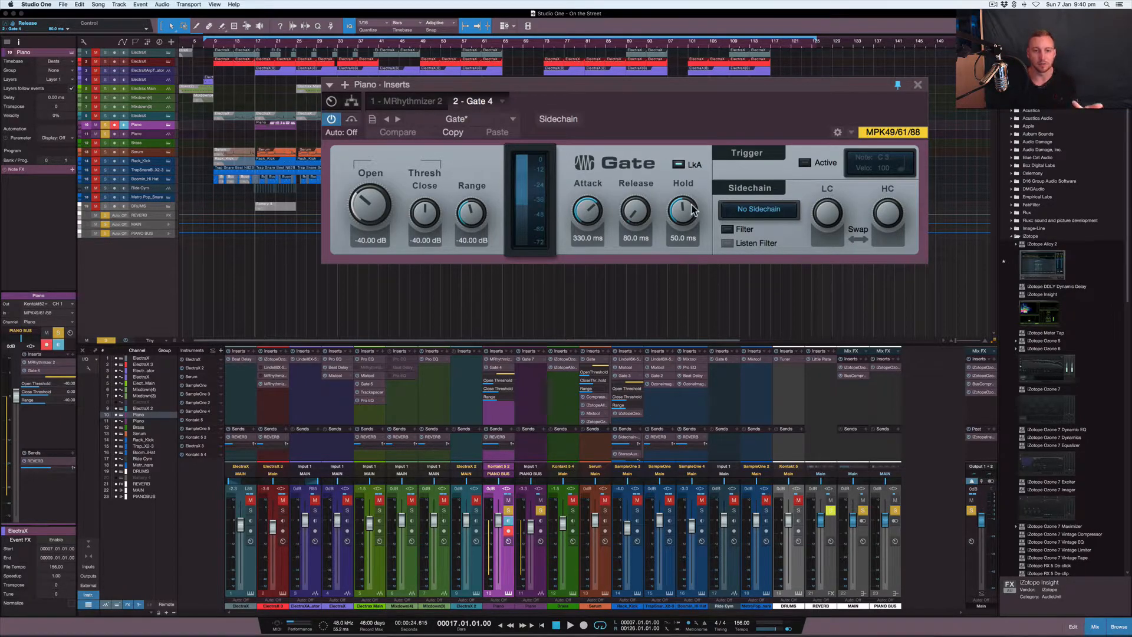
pyautogui.moveTo(684, 217)
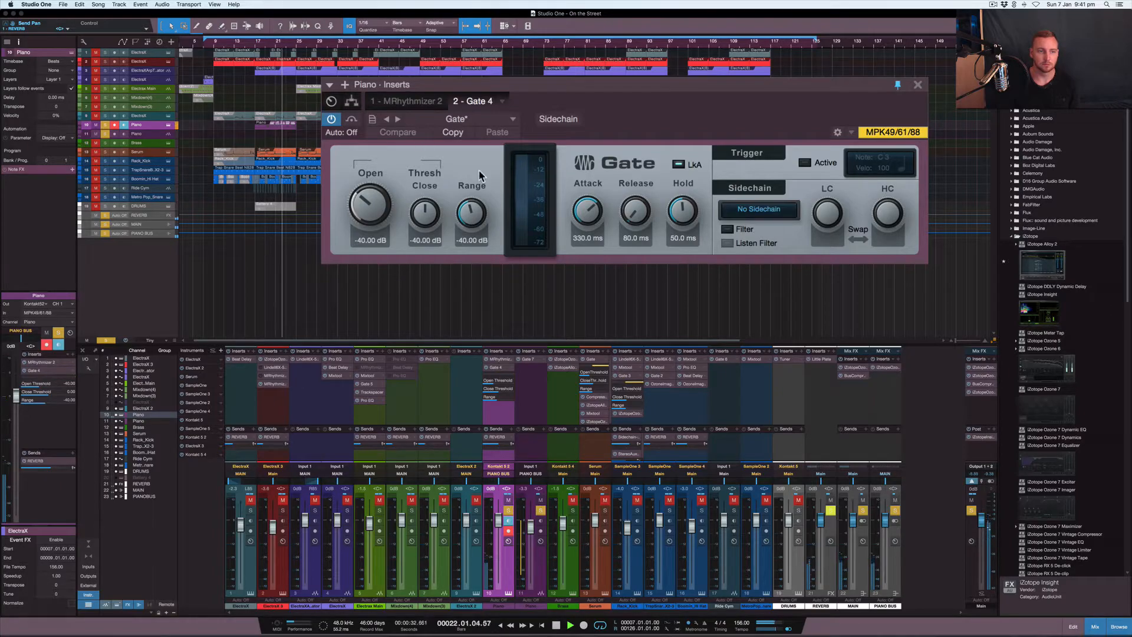
pyautogui.click(331, 119)
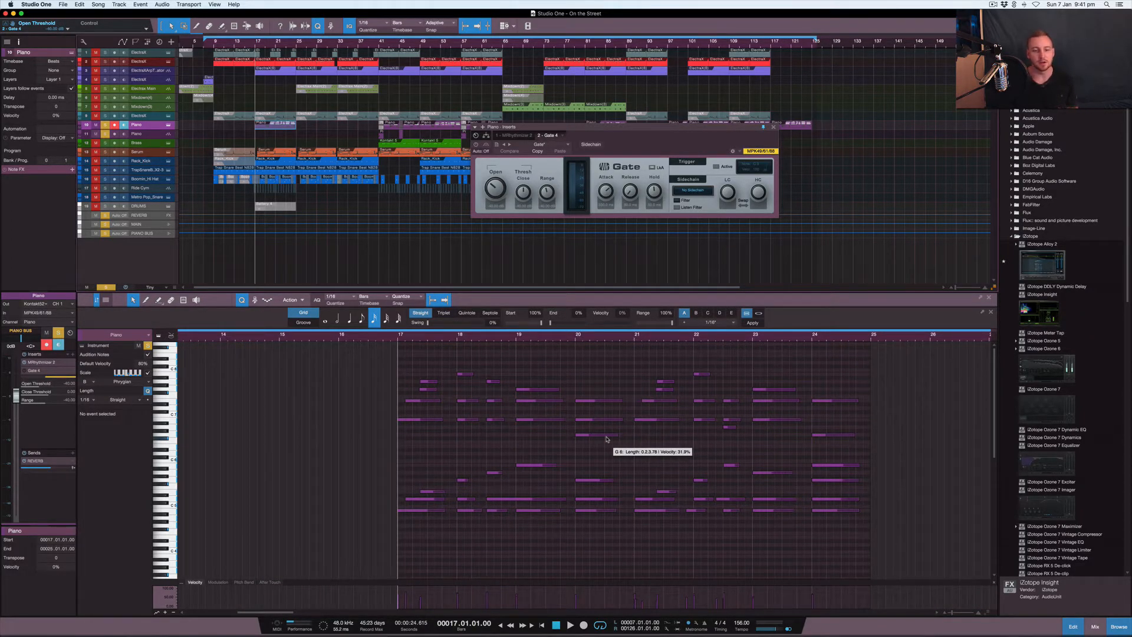
pyautogui.moveTo(607, 439)
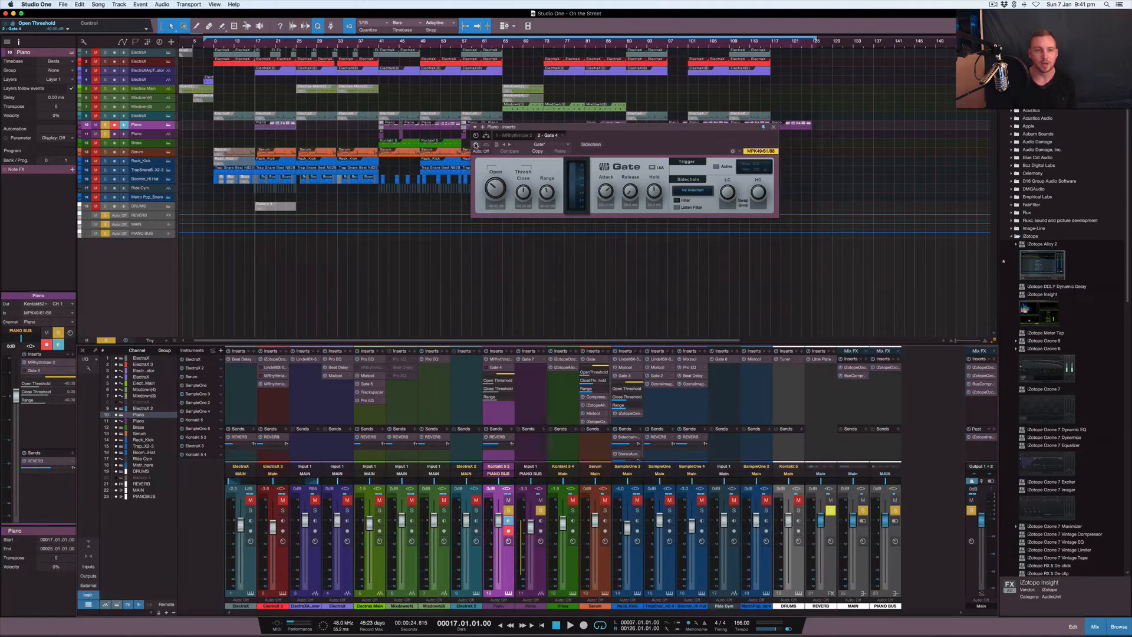
pyautogui.click(36, 23)
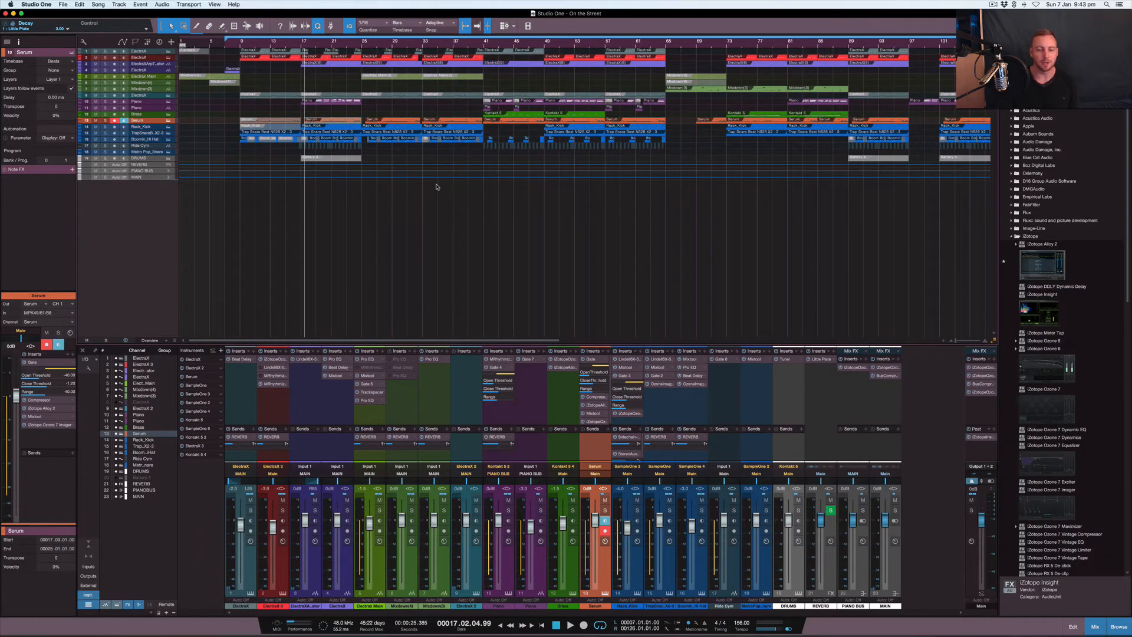
pyautogui.moveTo(512, 219)
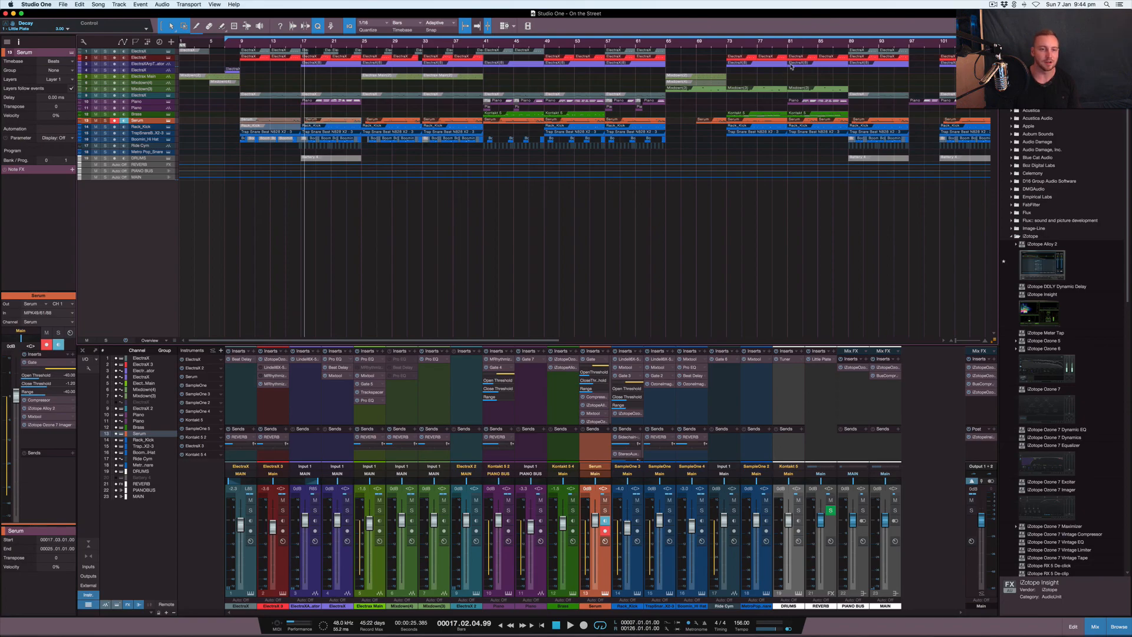
pyautogui.moveTo(691, 232)
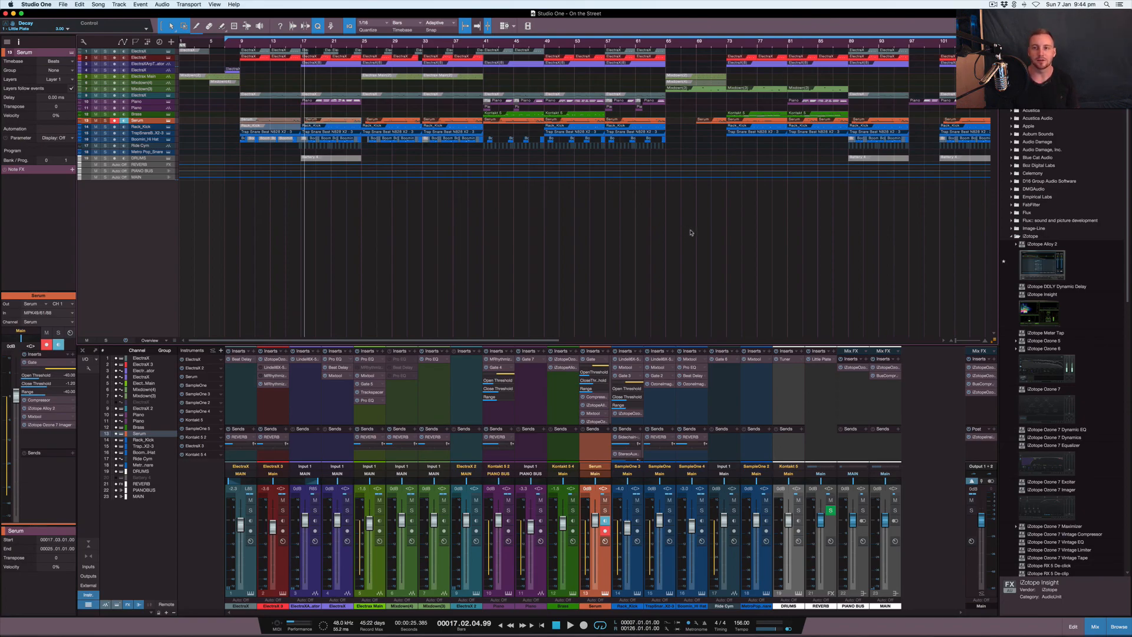